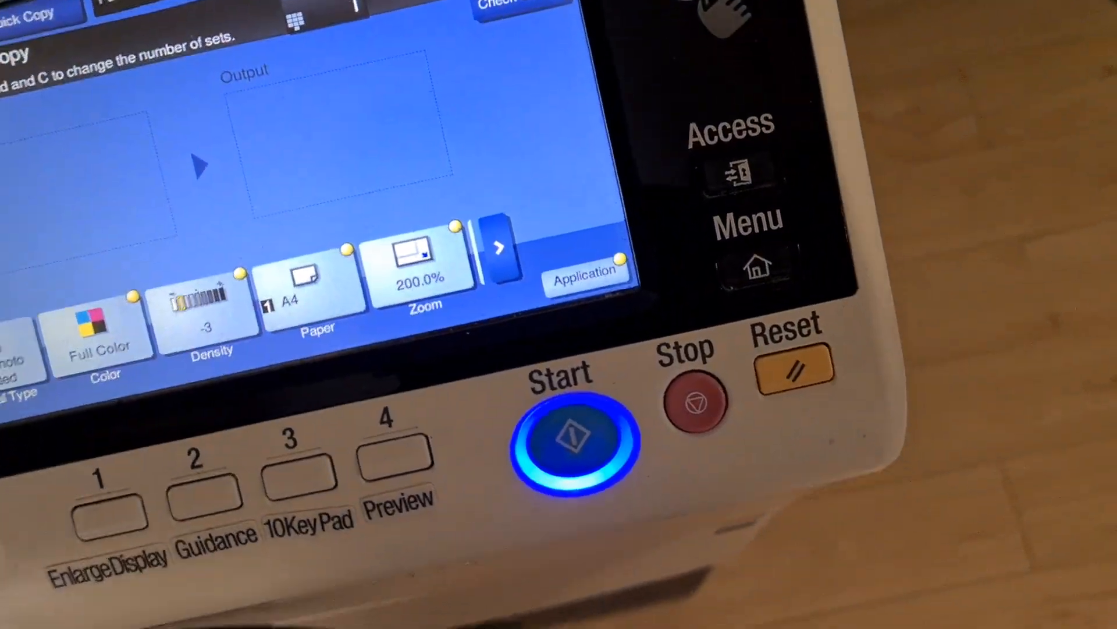
# Scan the original at 200% zoom and print one full-colour A4 copy
pyautogui.click(545, 434)
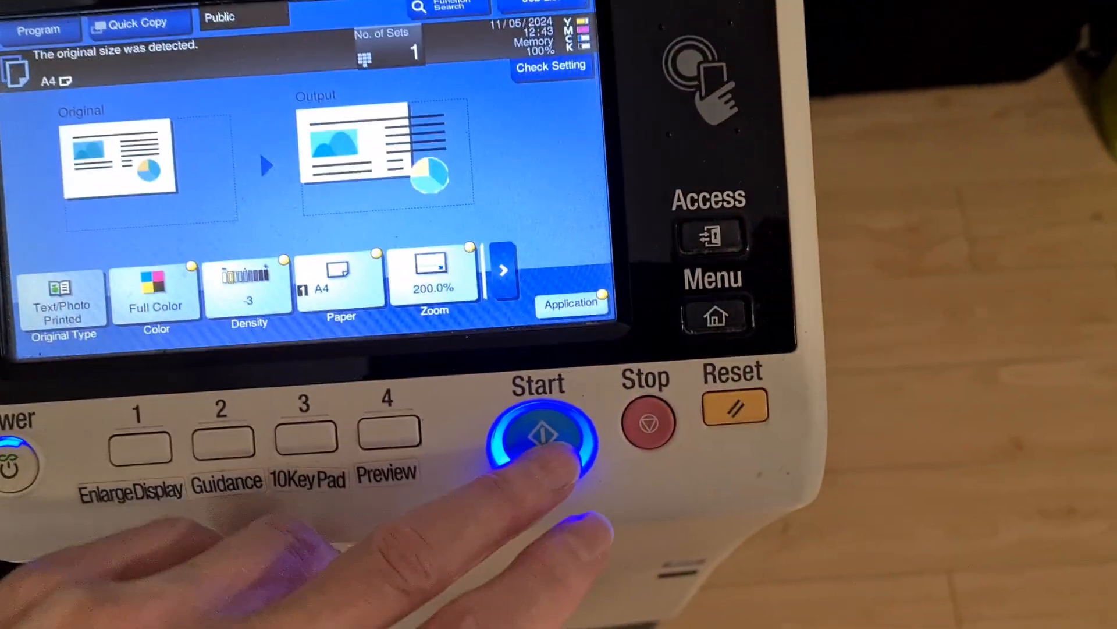
pyautogui.click(544, 439)
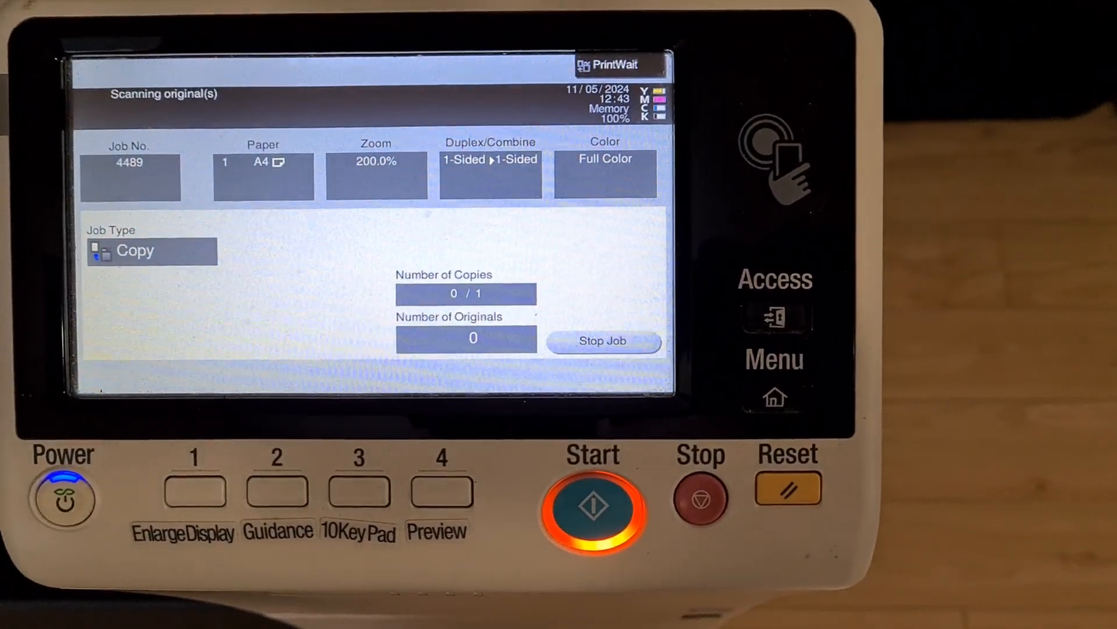
pyautogui.click(264, 338)
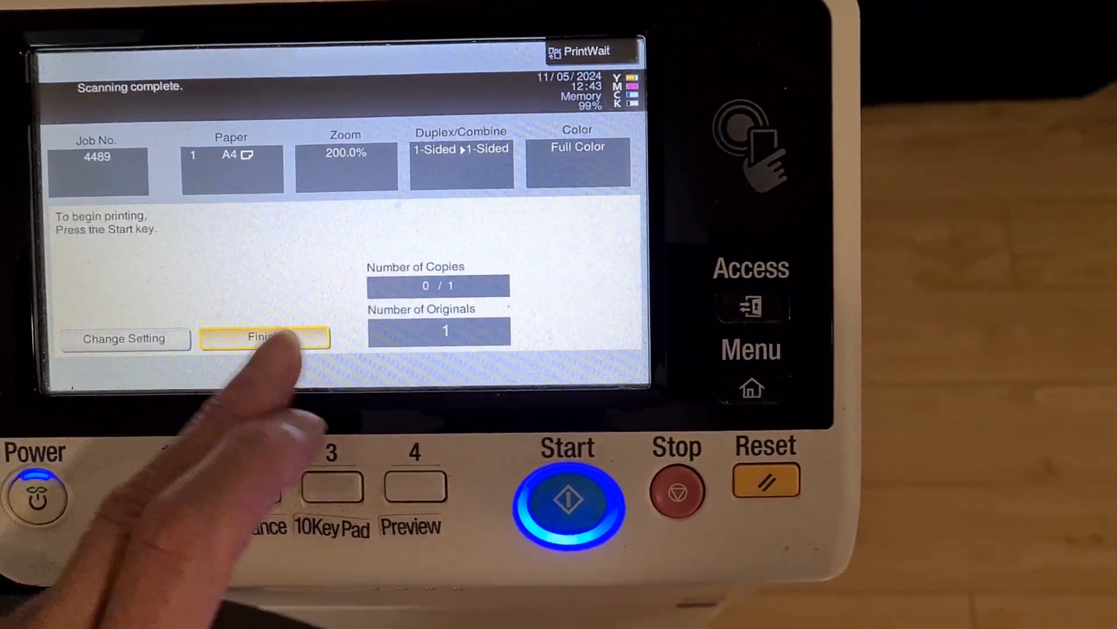
pyautogui.click(568, 496)
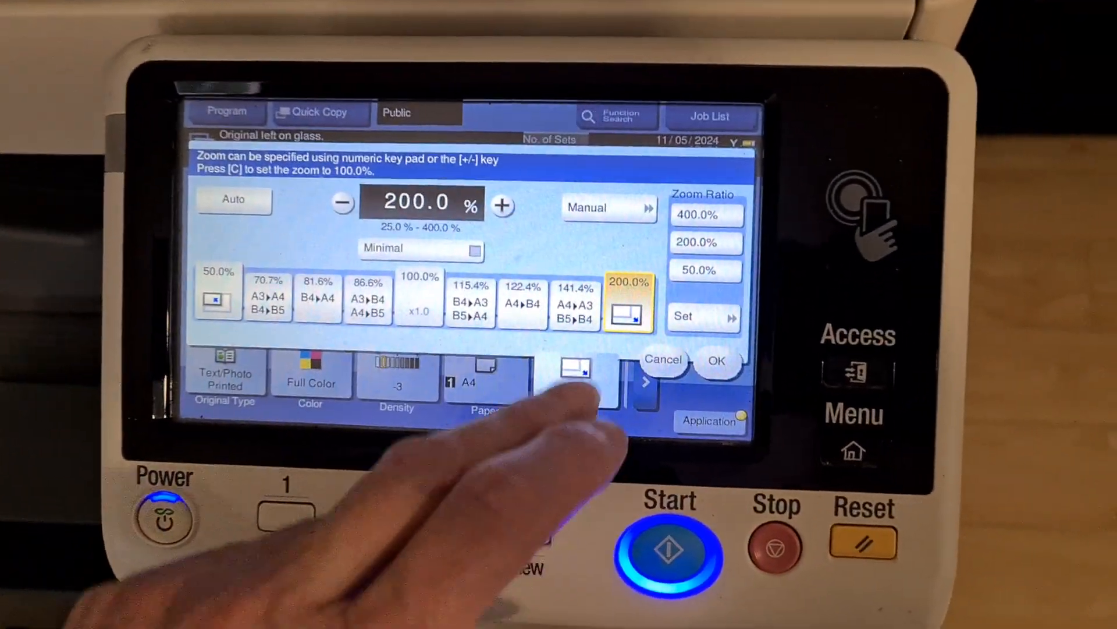
# Choose separate X/Y zoom with X 170% and Y 240%
pyautogui.click(608, 208)
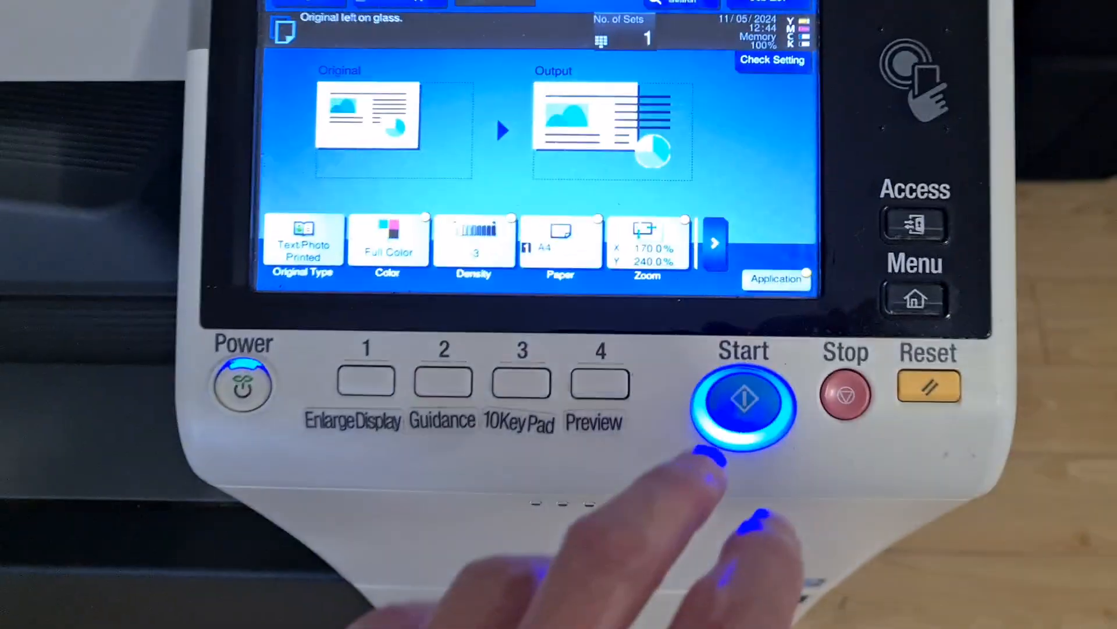
# Scan and print the copy stretched to X 170% by Y 240%
pyautogui.click(744, 397)
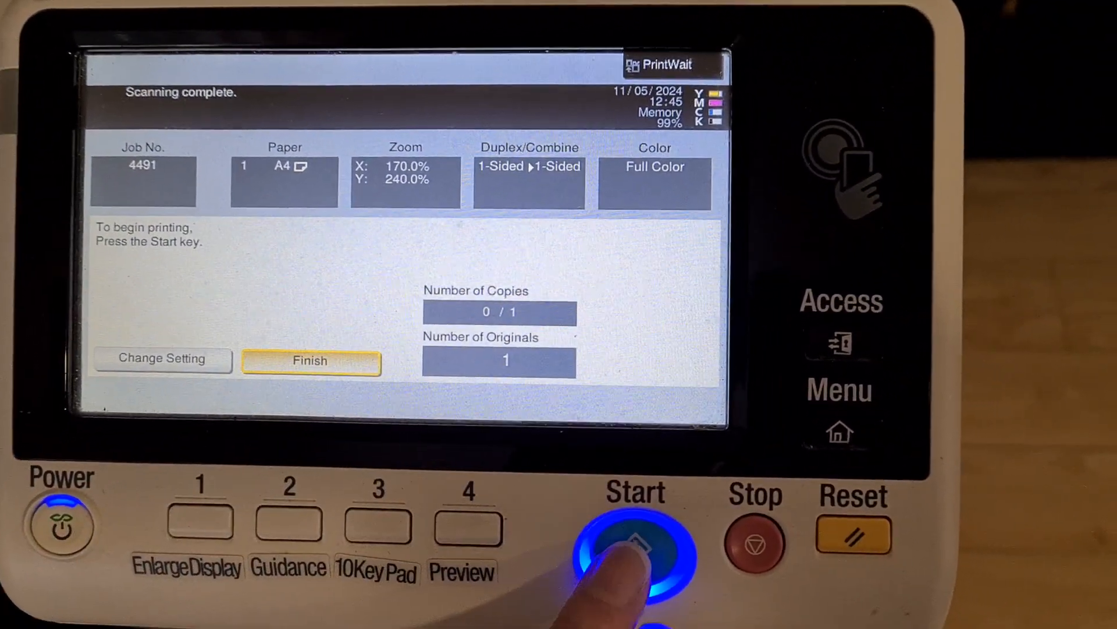
pyautogui.click(634, 541)
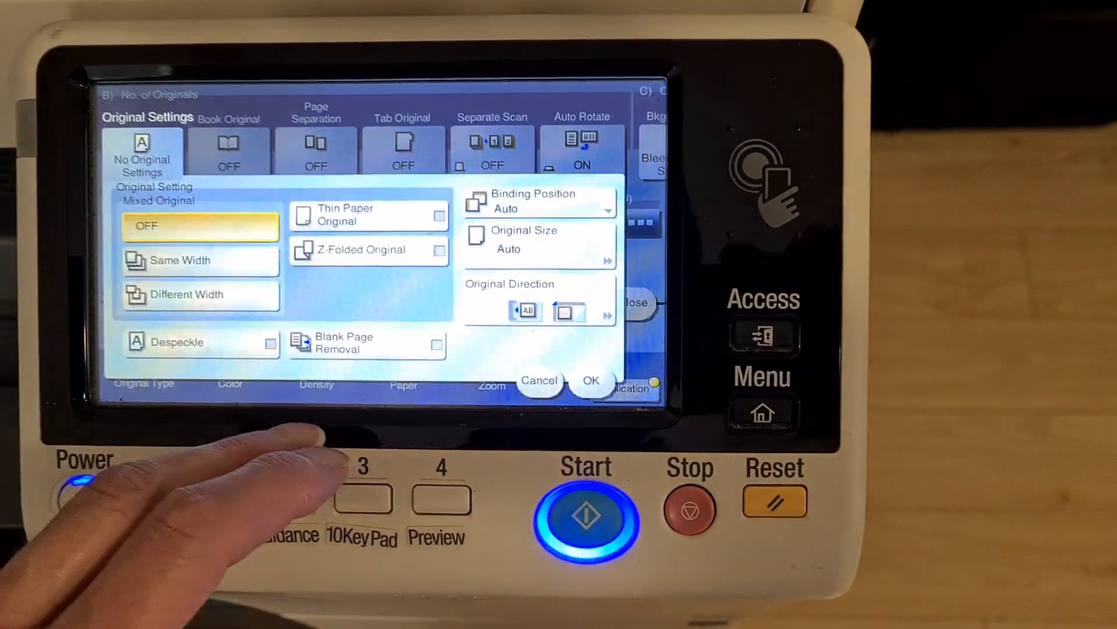
# Confirm Original Settings, set 2 sets and start the 170% by 240% copy
pyautogui.click(539, 240)
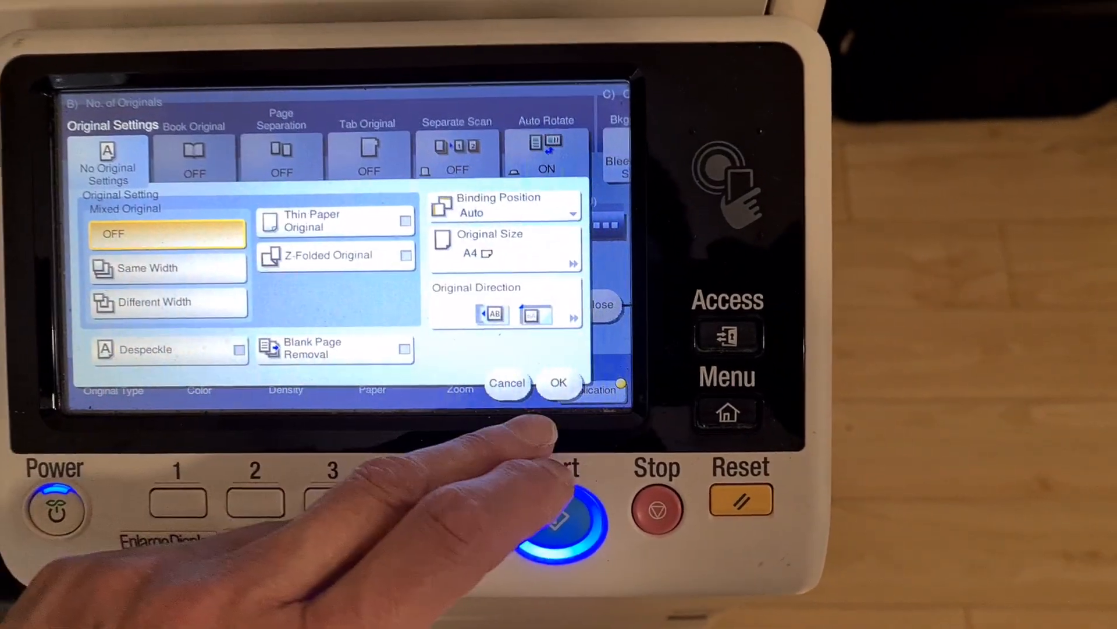
pyautogui.click(558, 381)
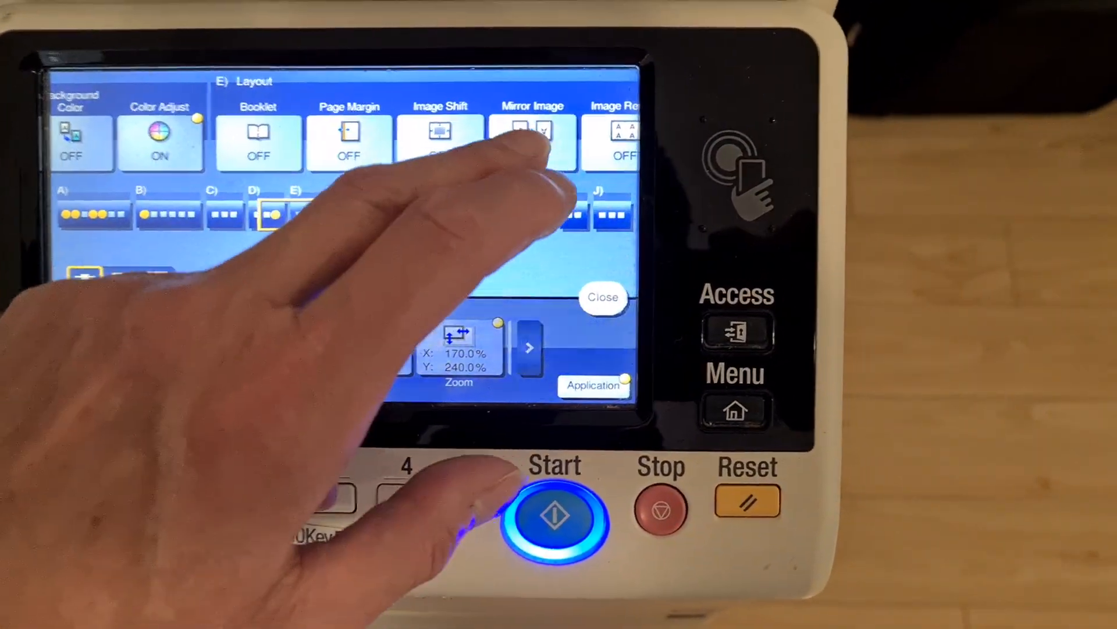
pyautogui.click(531, 135)
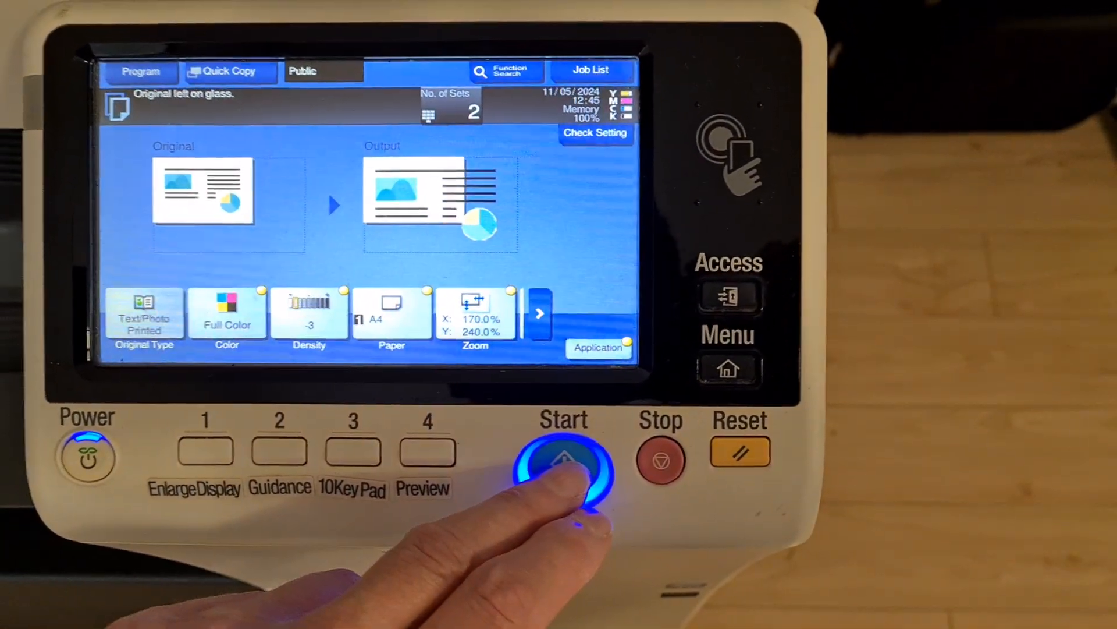
pyautogui.click(563, 464)
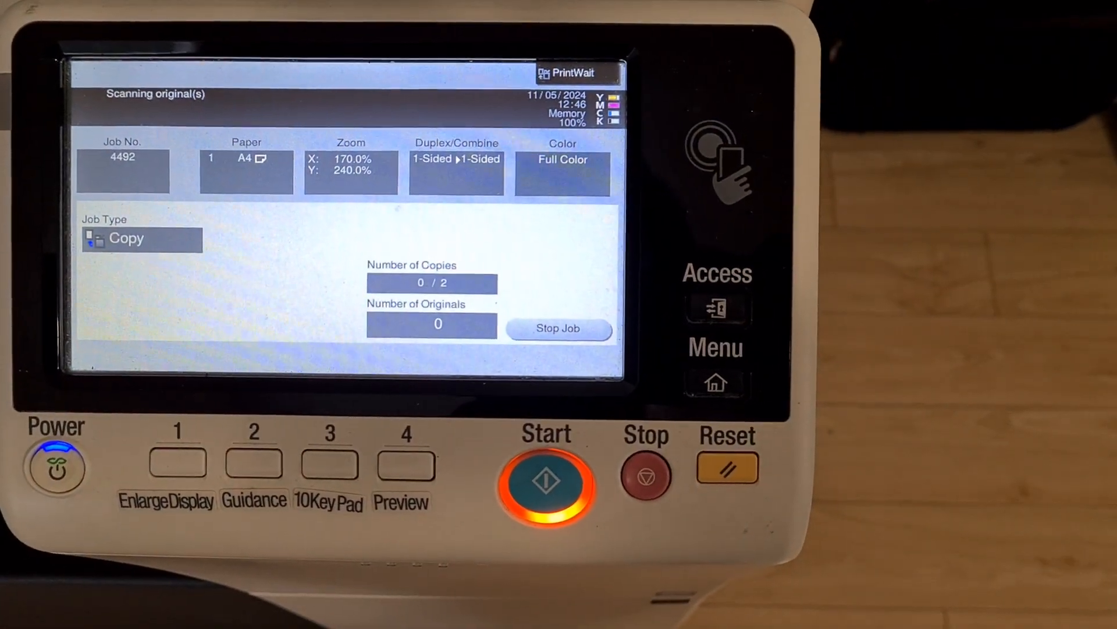